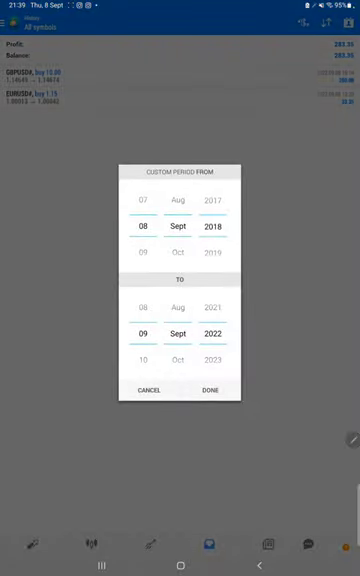
- Confirm the custom date range and browse the list of closed EURUSD trades
{"action": "left_click", "coordinate": [212, 392]}
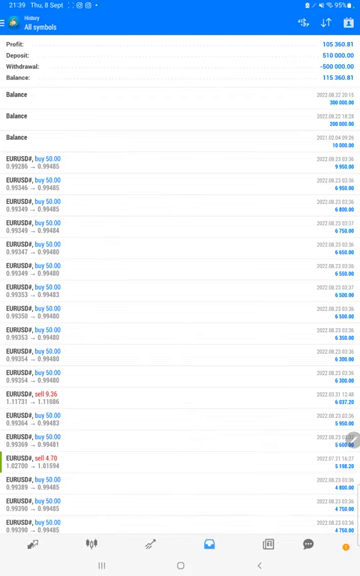
{"action": "scroll", "scroll_direction": "down", "scroll_amount": 3}
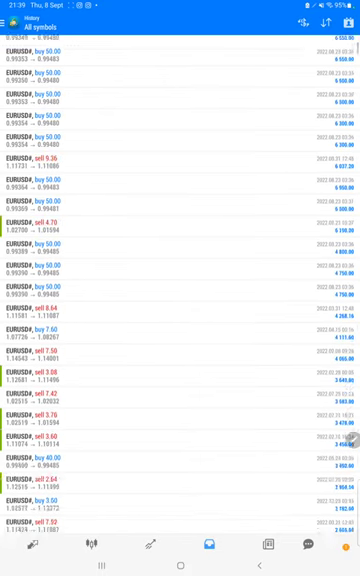
{"action": "scroll", "scroll_direction": "up", "scroll_amount": 3}
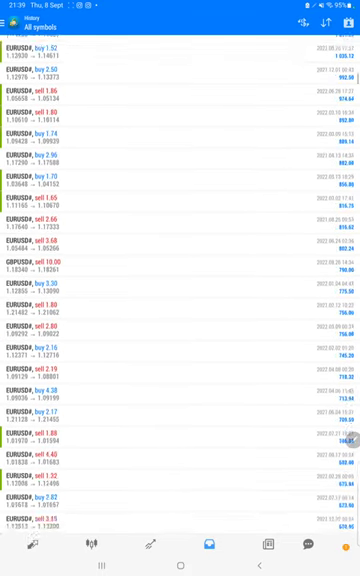
{"action": "scroll", "scroll_direction": "down", "scroll_amount": 3}
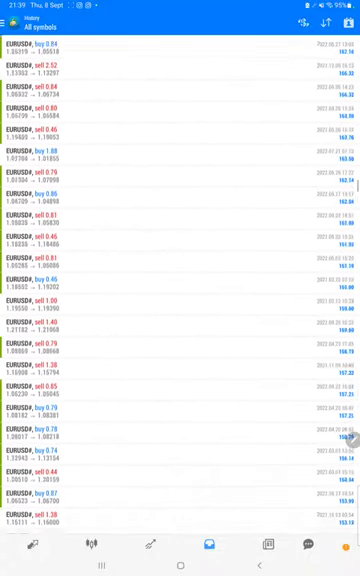
- Review Myfxbook gain and drawdown stats, view the empty Orders list, then return to recent apps
{"action": "left_click", "coordinate": [112, 560]}
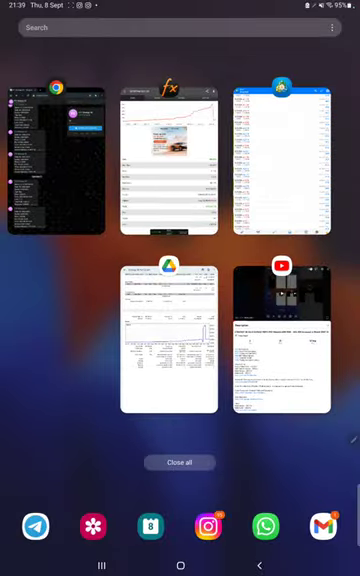
{"action": "left_click", "coordinate": [176, 160]}
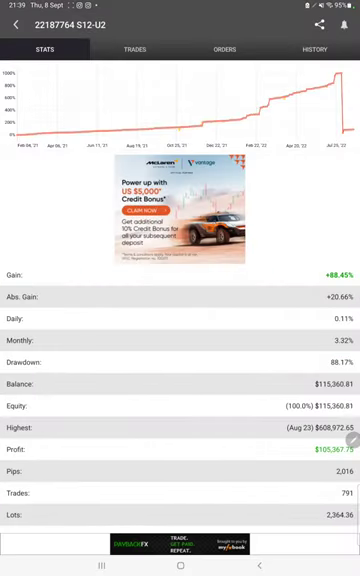
{"action": "scroll", "scroll_direction": "down", "scroll_amount": 3}
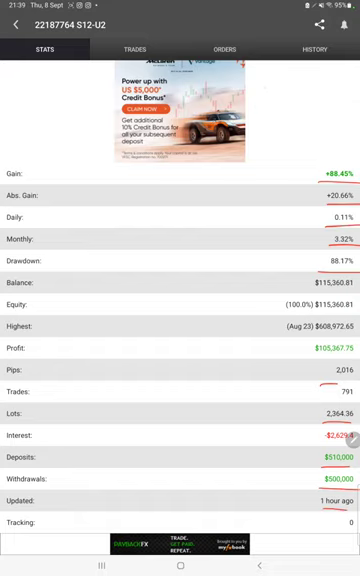
{"action": "left_click", "coordinate": [128, 50]}
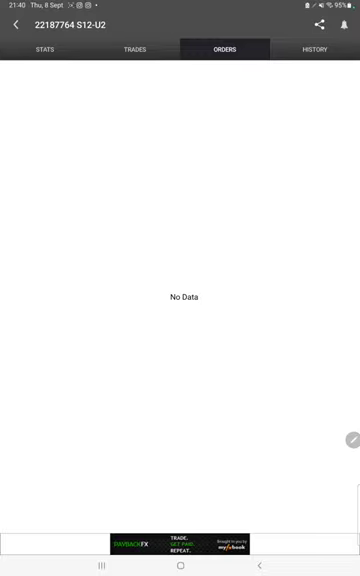
{"action": "left_click", "coordinate": [316, 50]}
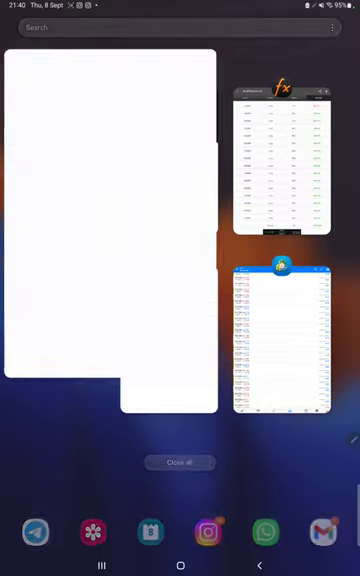
- Switch to the Telegram chat holding the strategy statement PDF
{"action": "left_click", "coordinate": [284, 340]}
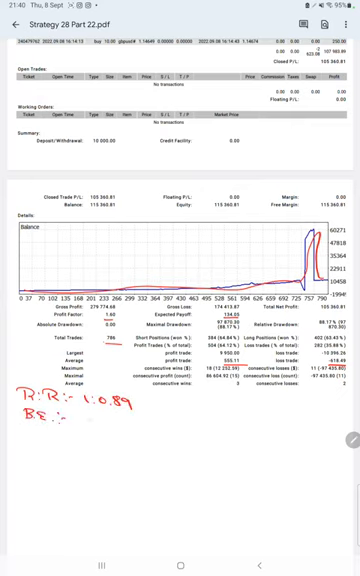
- Write red notes 53% after BE, then 'Acc' with its value starting at 6
{"action": "type", "text": "53:1"}
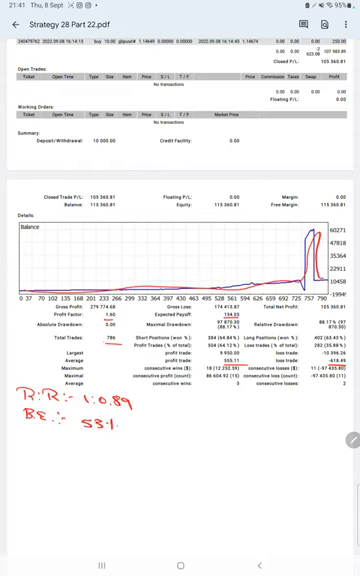
{"action": "type", "text": "Acc :-"}
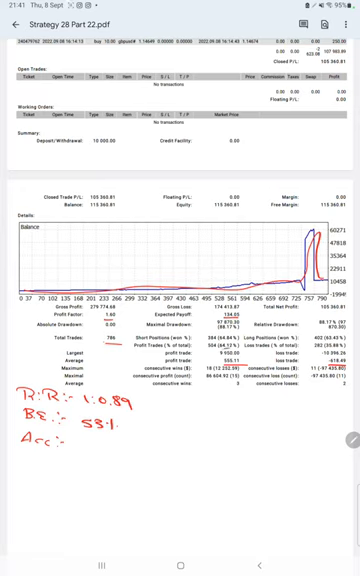
{"action": "type", "text": "6"}
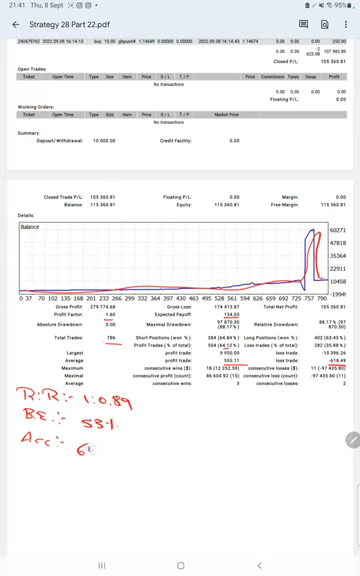